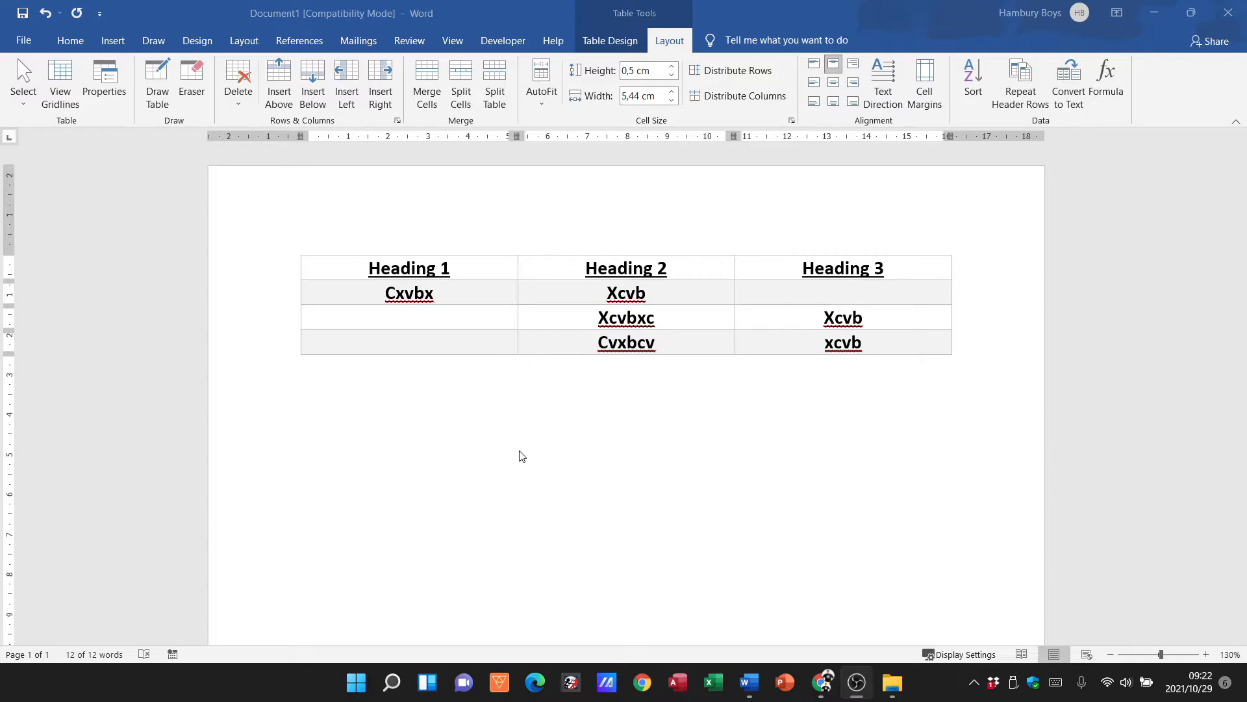
Step: Select the whole three-column, four-row table using its top-left move handle
{"action": "left_click", "coordinate": [295, 248]}
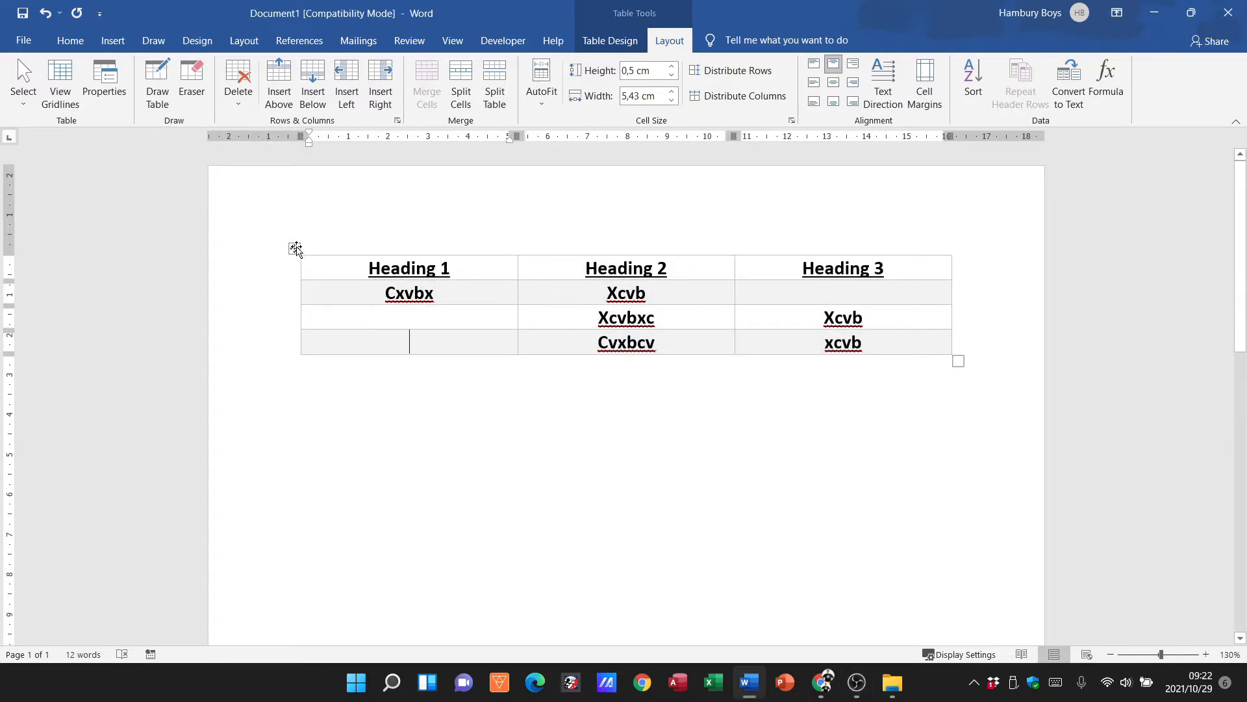
{"action": "left_click", "coordinate": [294, 248]}
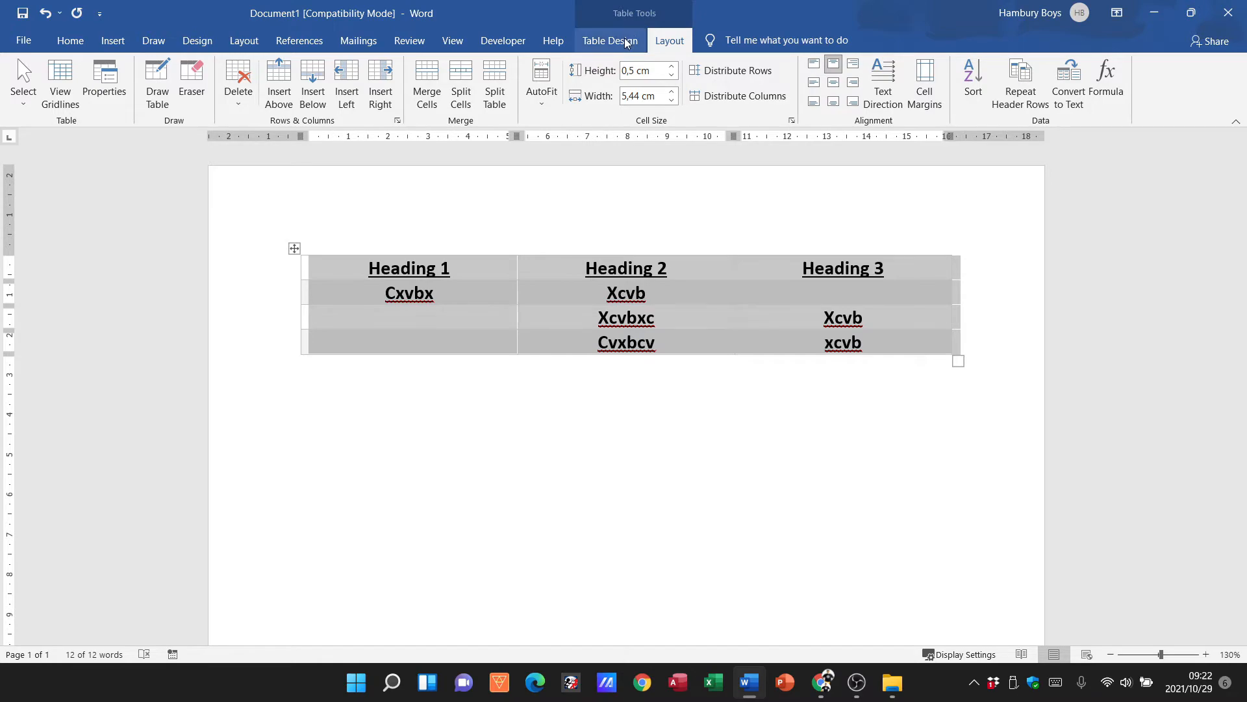
{"action": "mouse_move", "coordinate": [670, 40]}
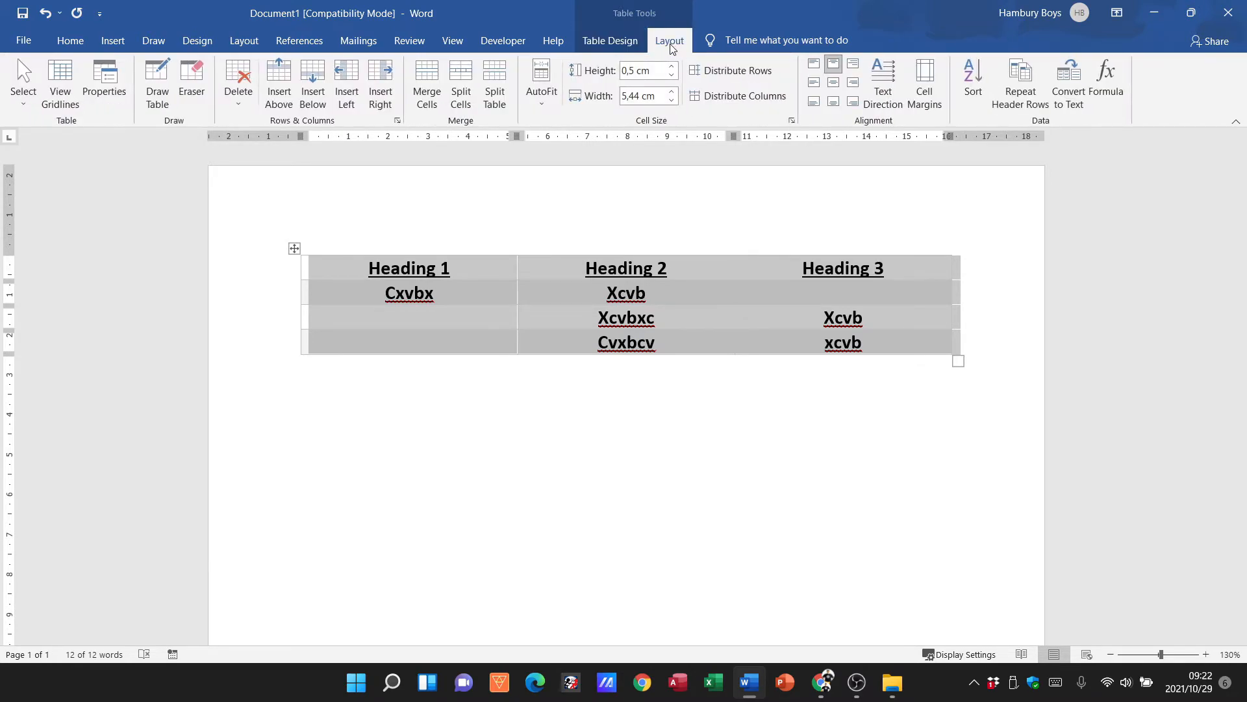
{"action": "mouse_move", "coordinate": [607, 64]}
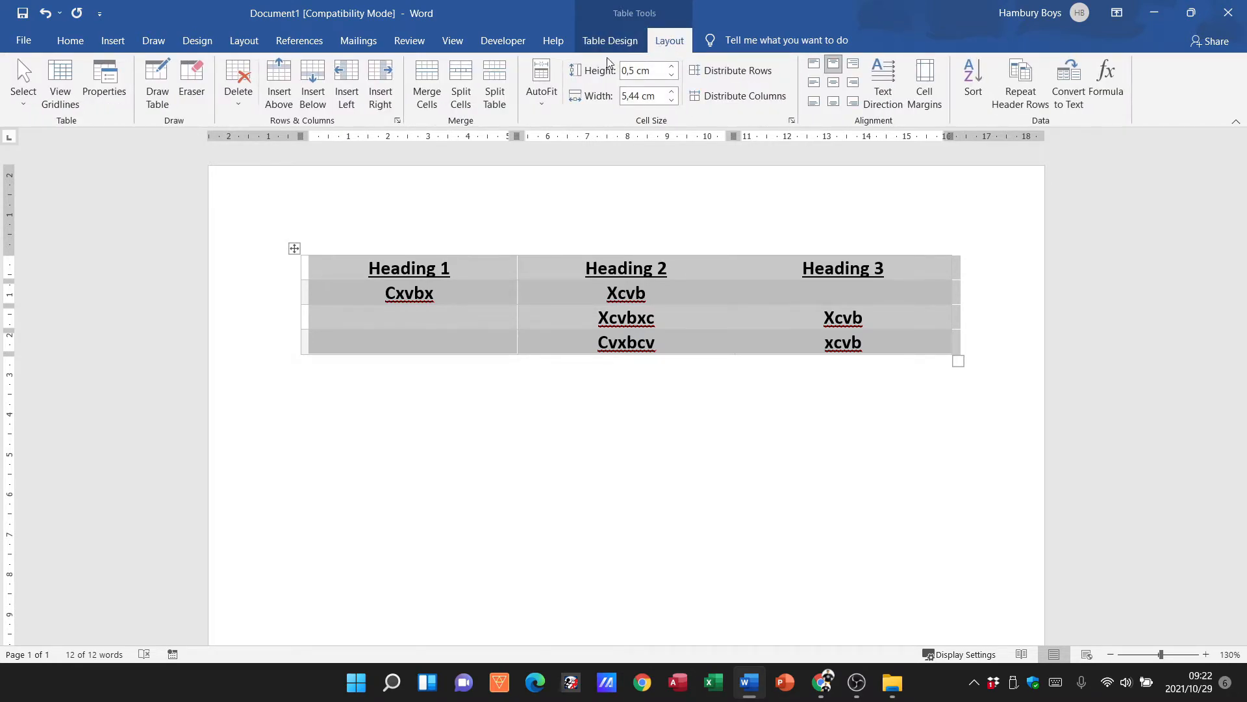
{"action": "mouse_move", "coordinate": [592, 82]}
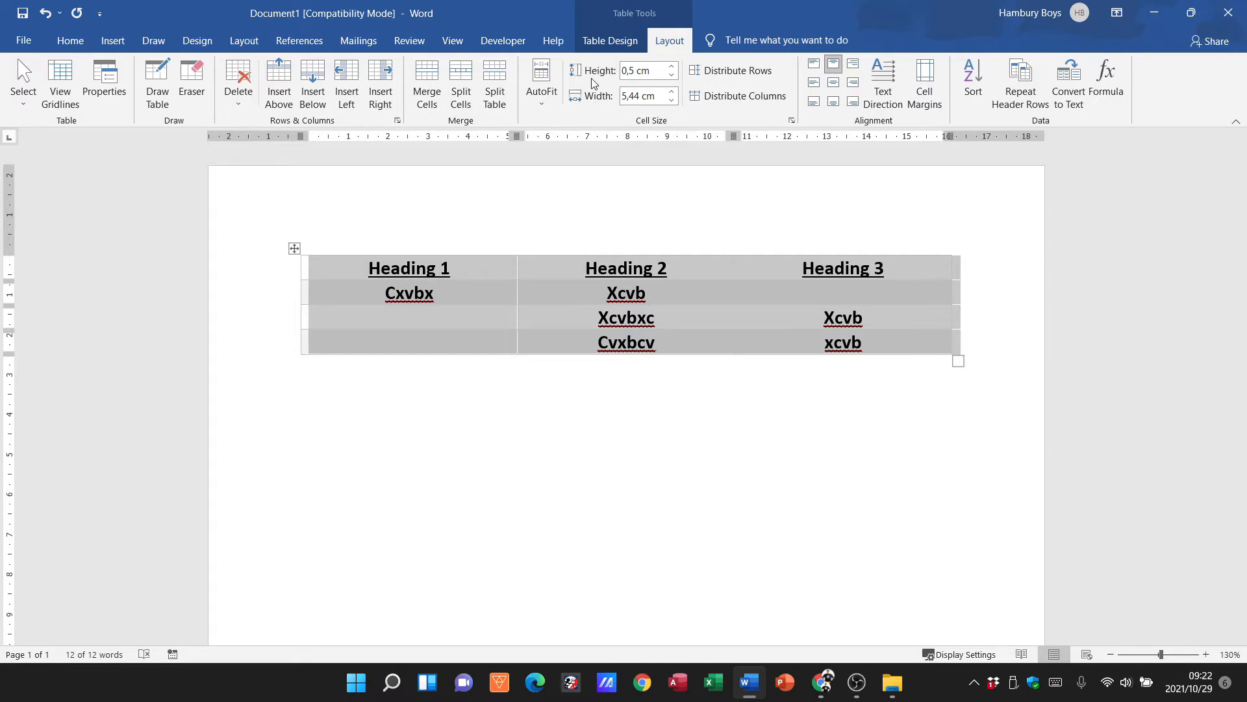
{"action": "mouse_move", "coordinate": [635, 71]}
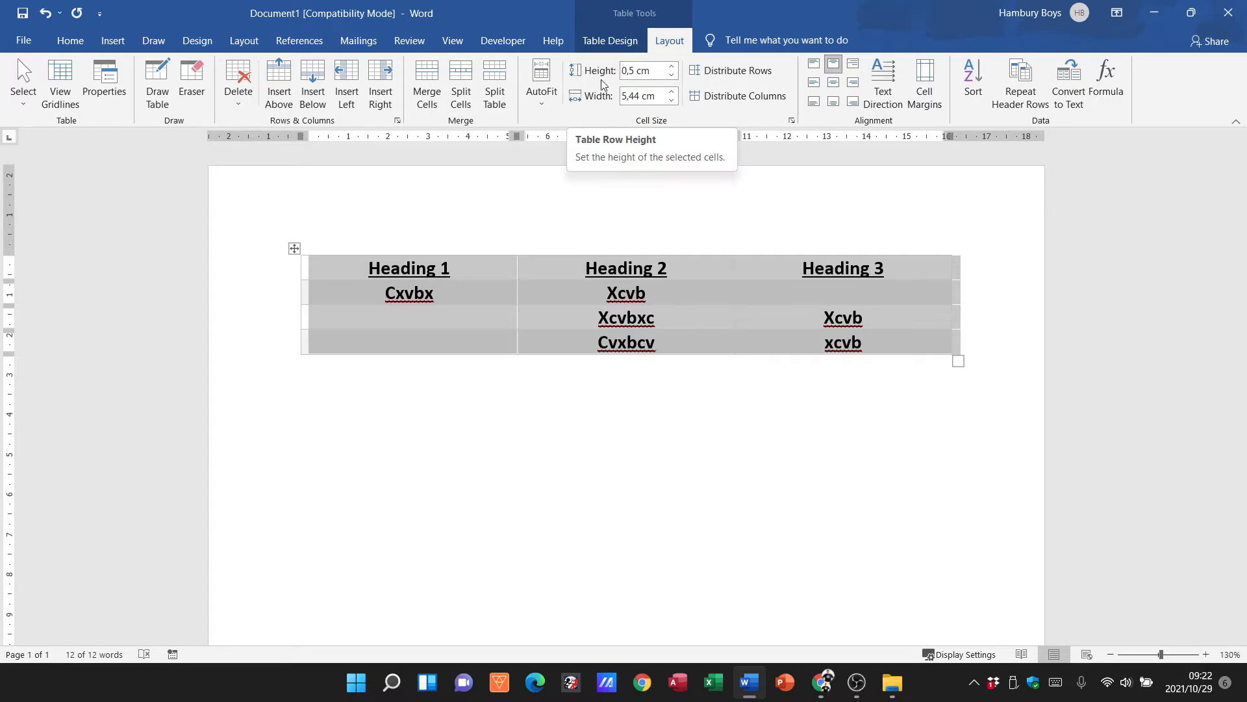
Step: Raise all table rows to 1,3 cm height and set column width to 5,4 cm
{"action": "left_click", "coordinate": [671, 67]}
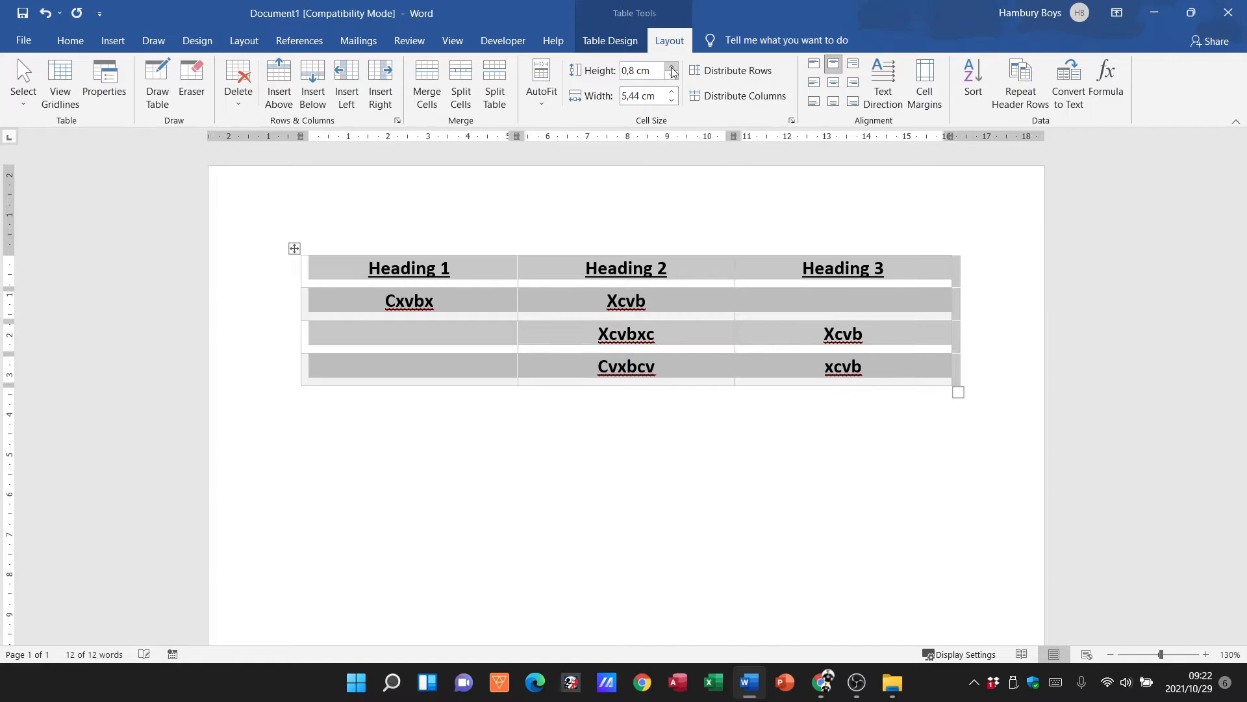
{"action": "left_click", "coordinate": [672, 66]}
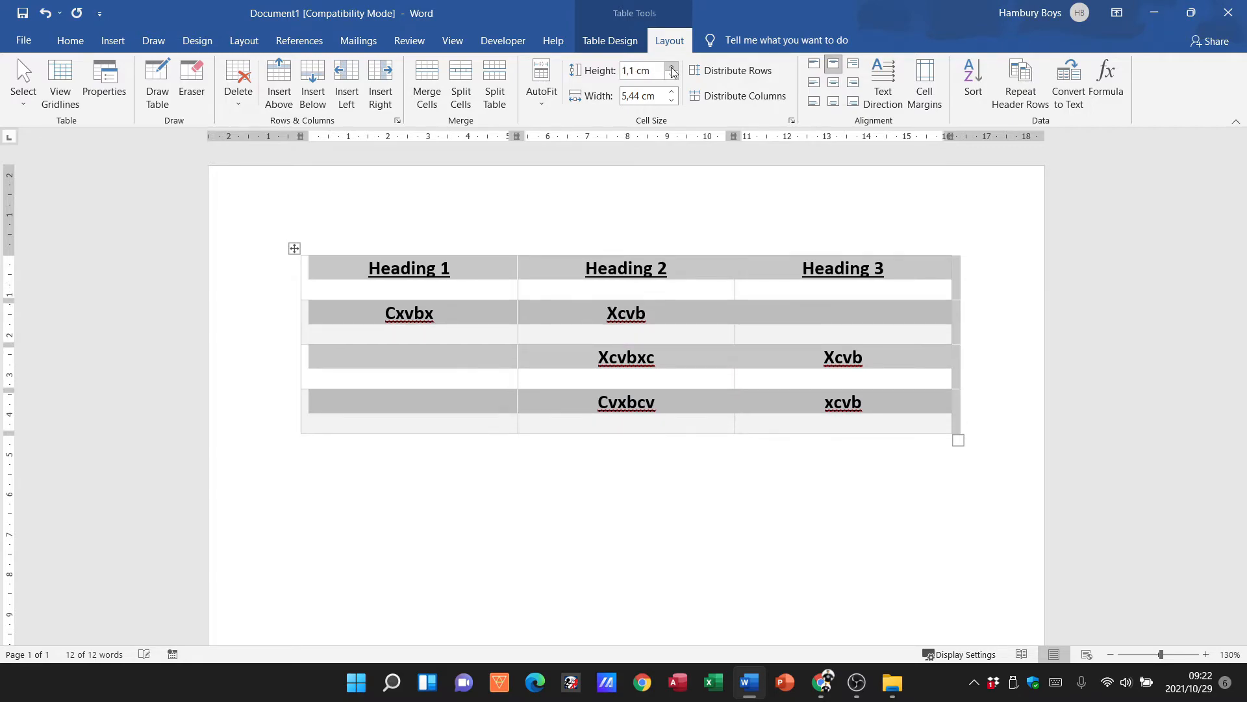
{"action": "left_click", "coordinate": [671, 66]}
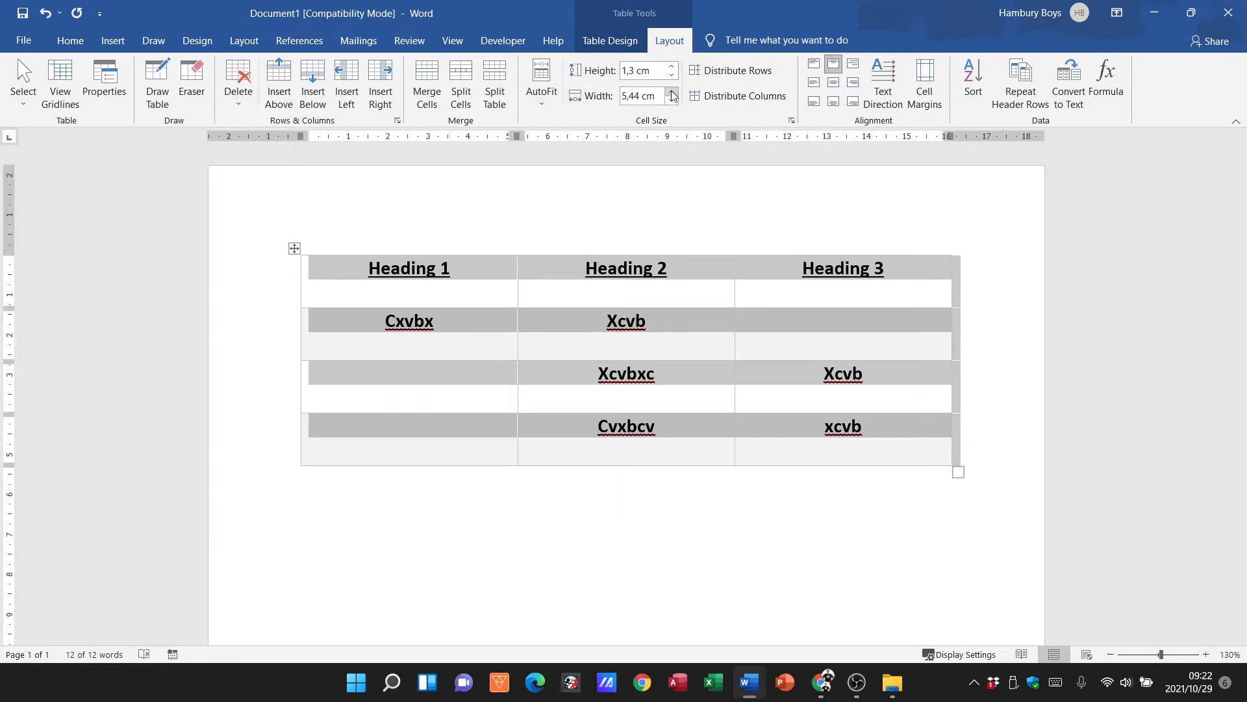
{"action": "left_click", "coordinate": [671, 92]}
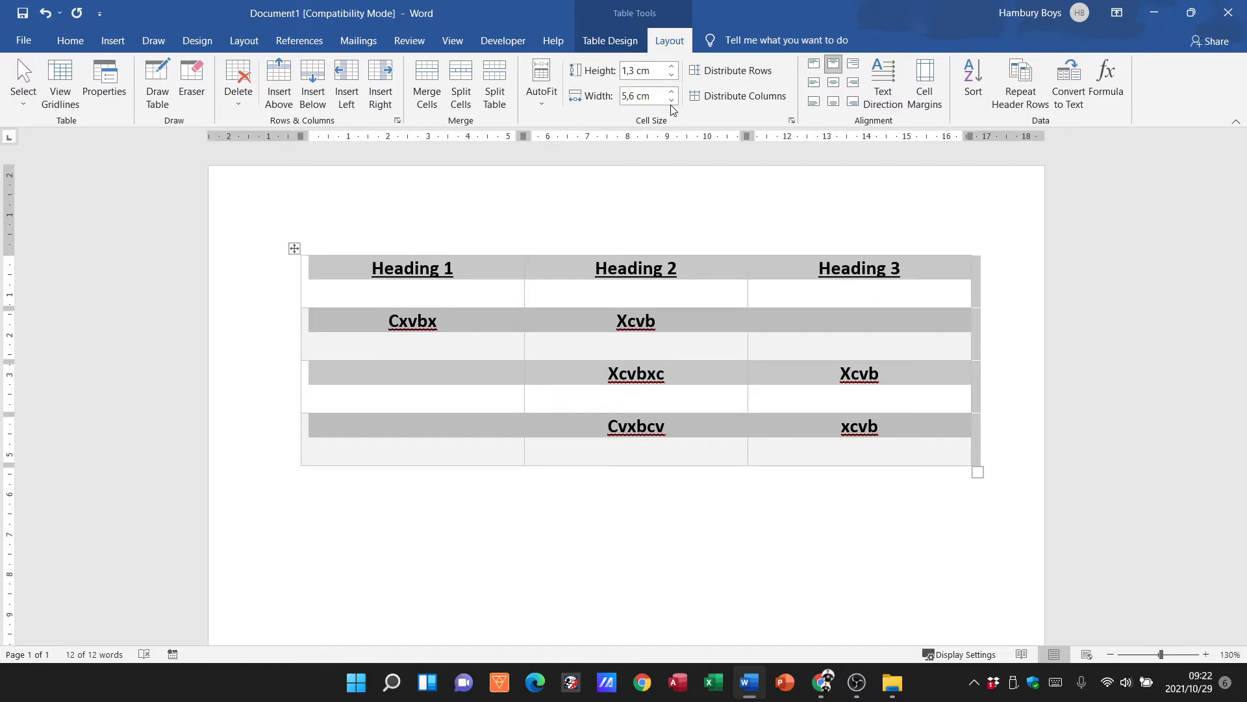
{"action": "left_click", "coordinate": [670, 100]}
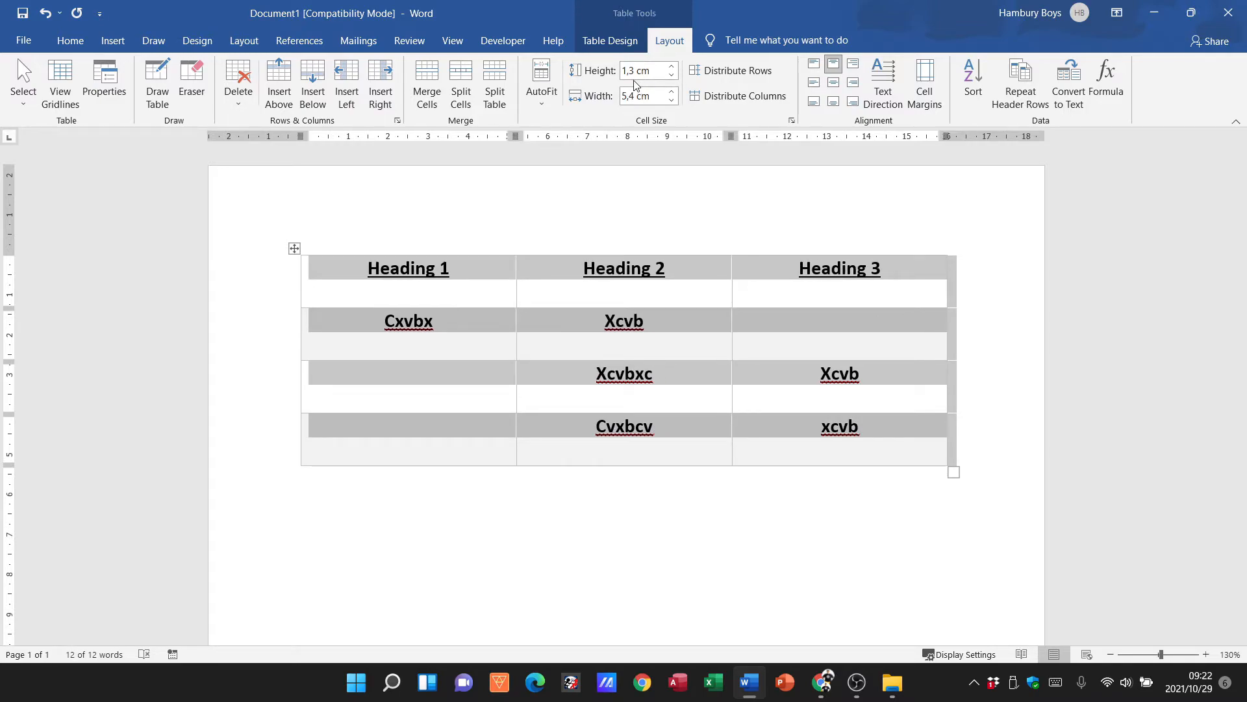